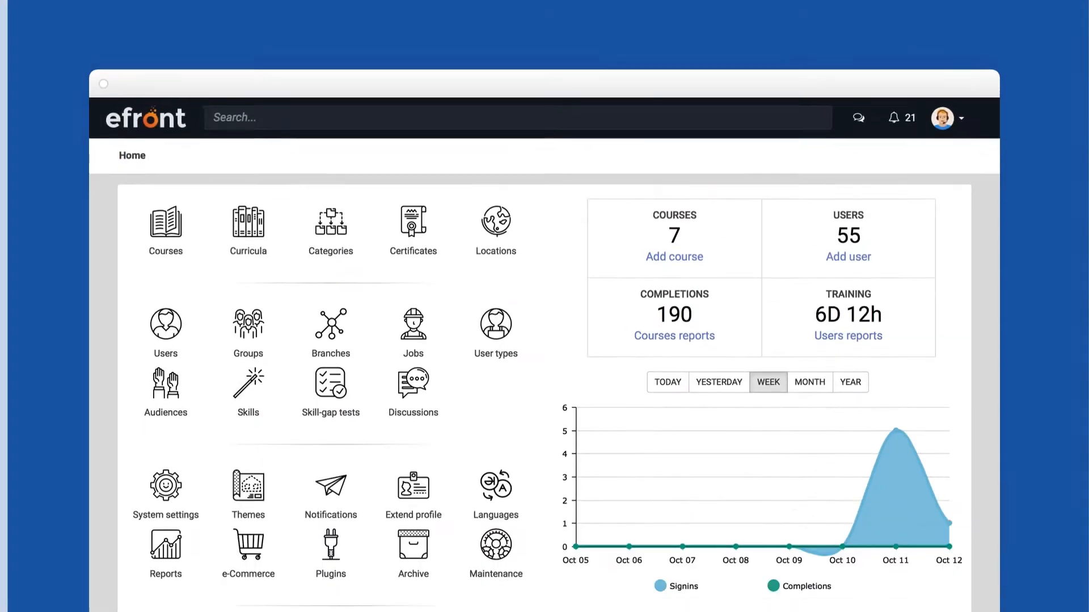
Open the Courses list from the eFront home dashboard
click(165, 223)
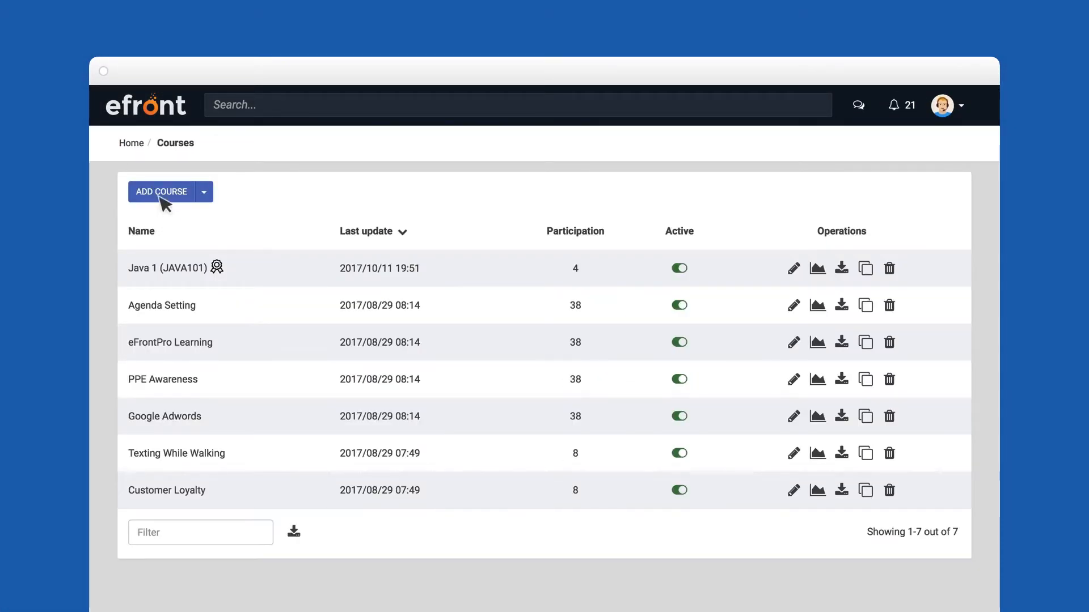
Add the Application Security course with 2017/10/13–10/21 availability, a Data Security Webinar prerequisite and the default certificate
click(160, 191)
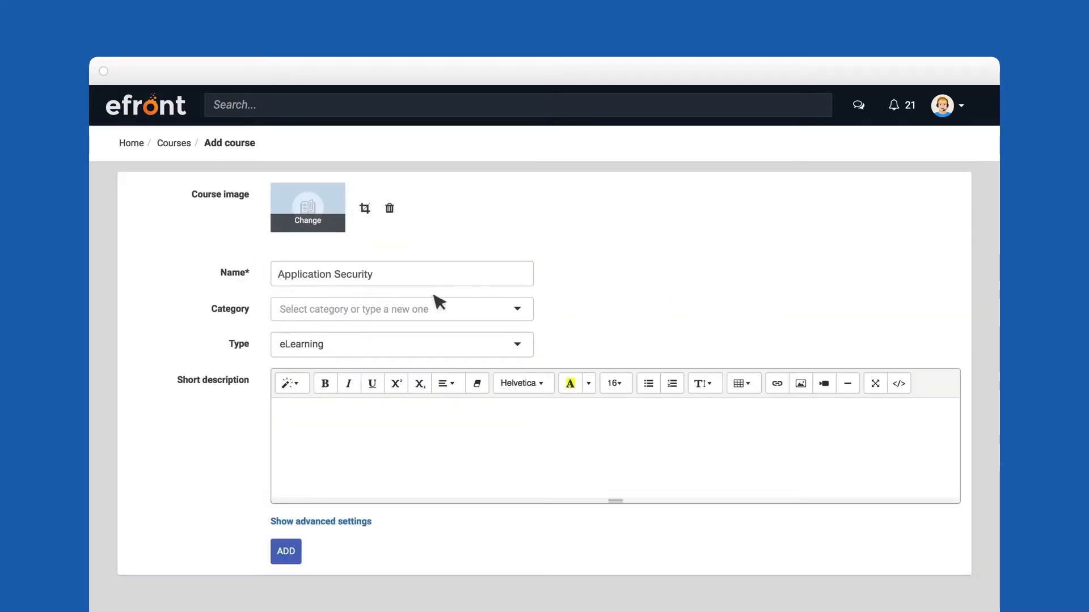
click(320, 522)
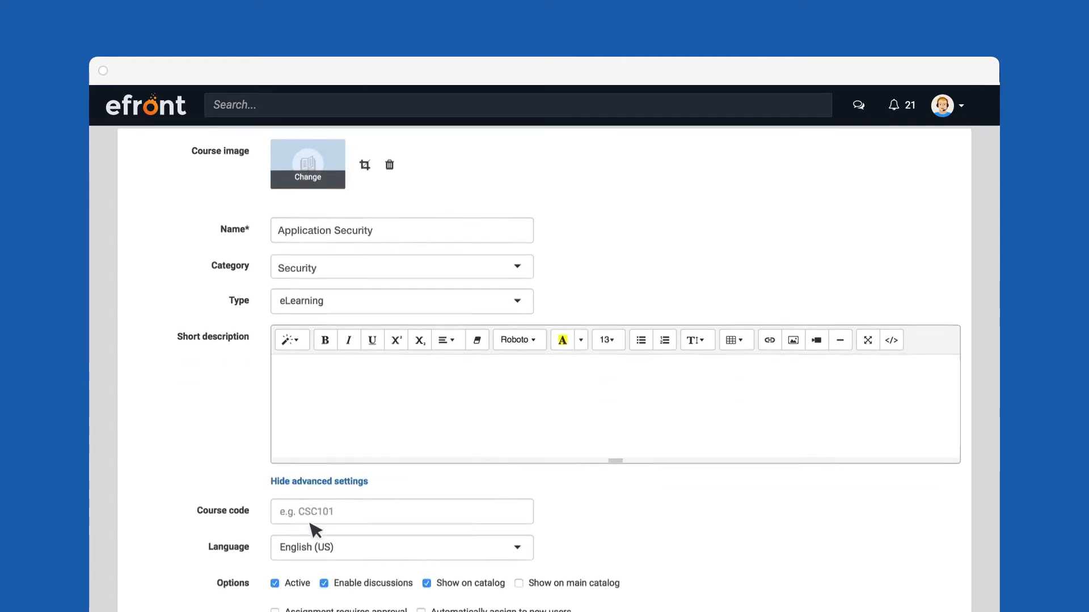
scroll(down, 3)
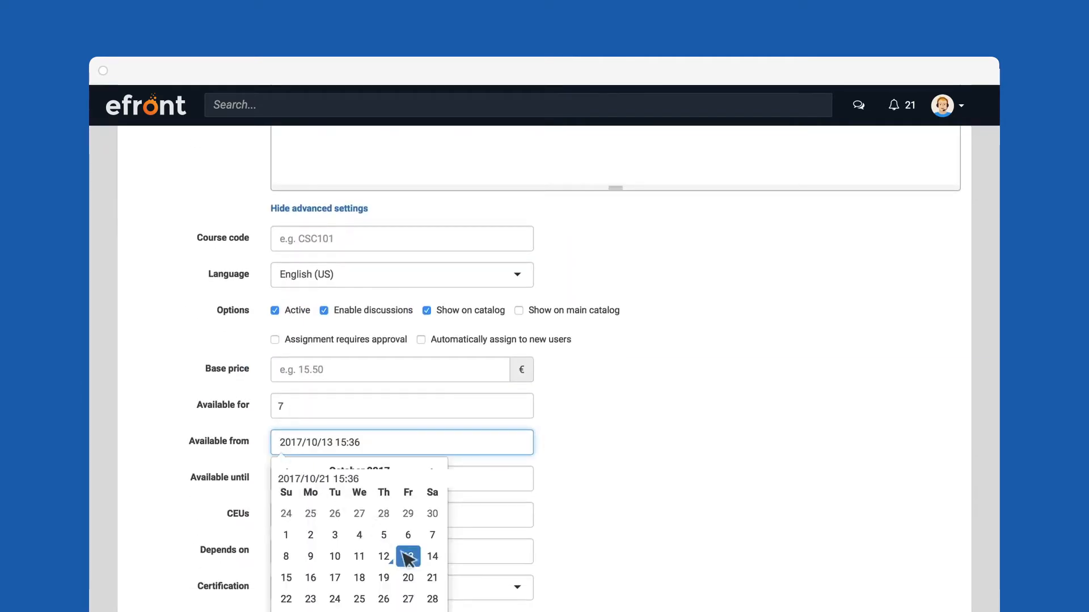
click(408, 556)
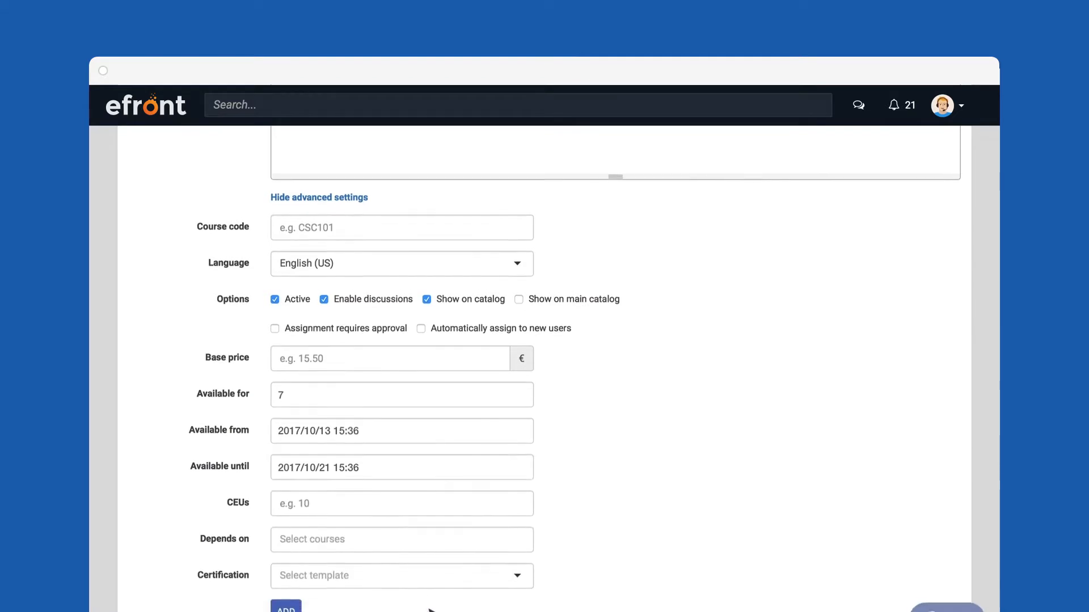
click(401, 540)
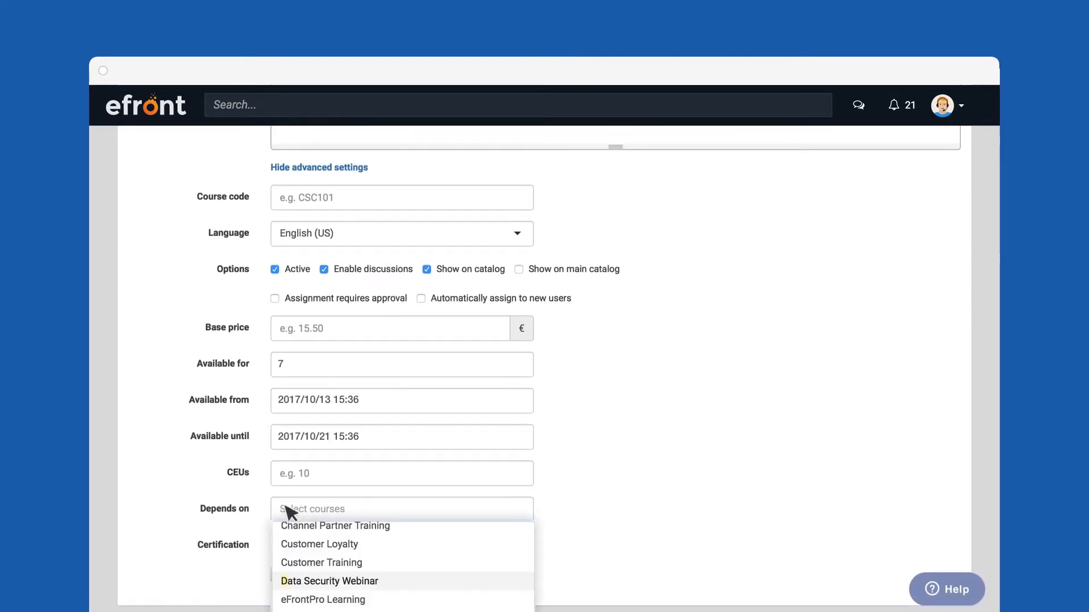
click(328, 581)
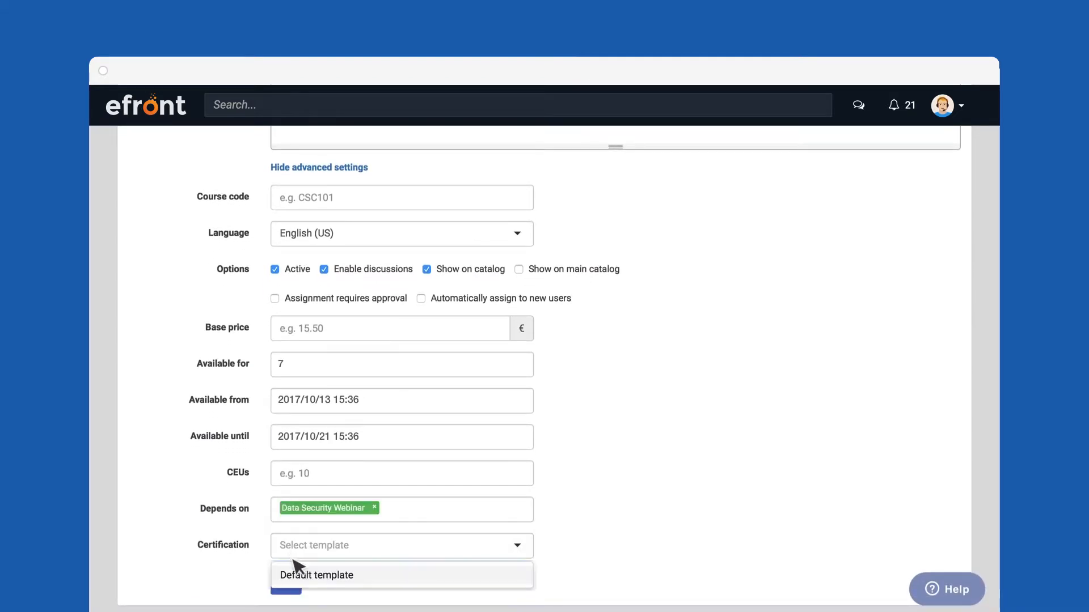
click(316, 575)
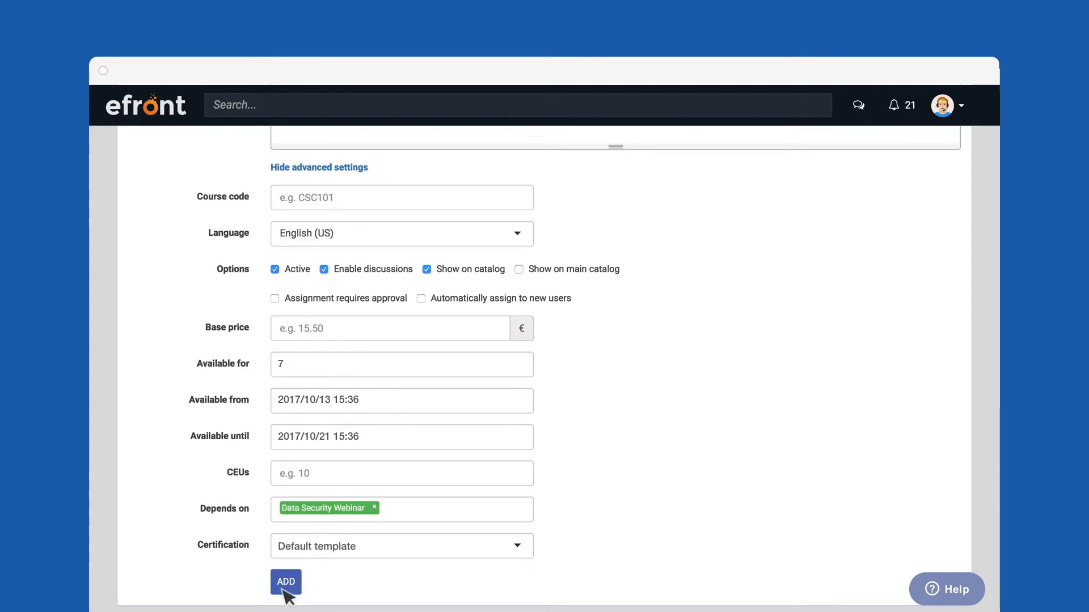
click(286, 582)
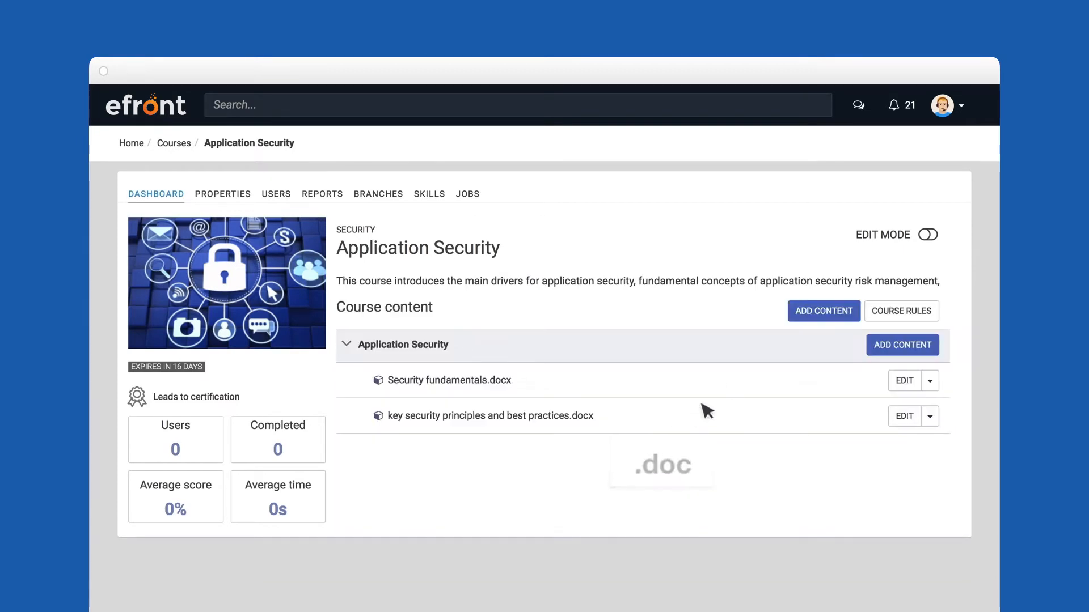
mouse_move(773, 362)
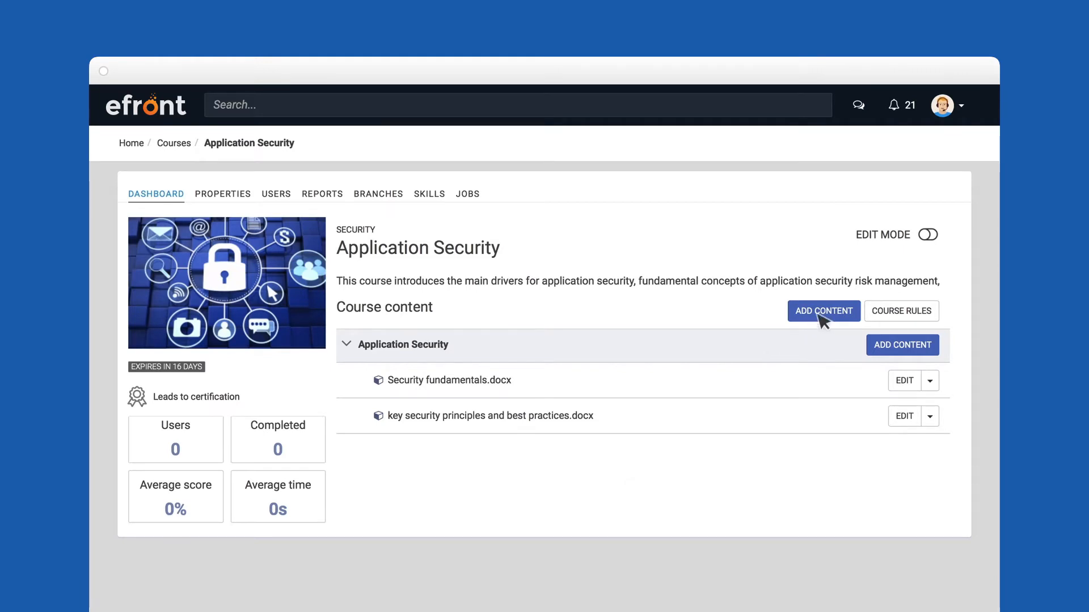
click(823, 310)
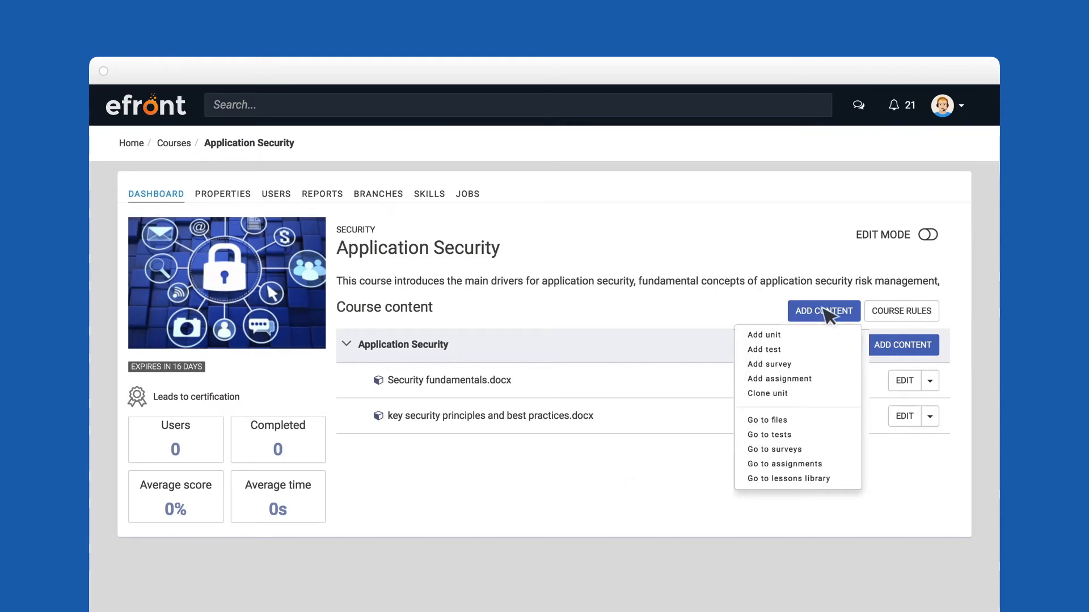
mouse_move(770, 336)
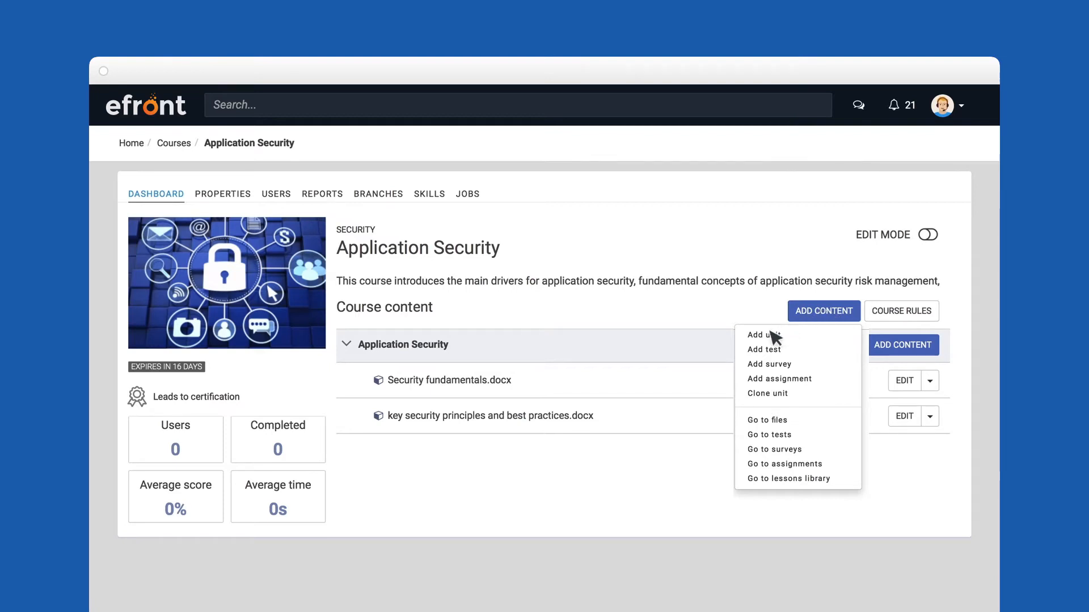
mouse_move(765, 371)
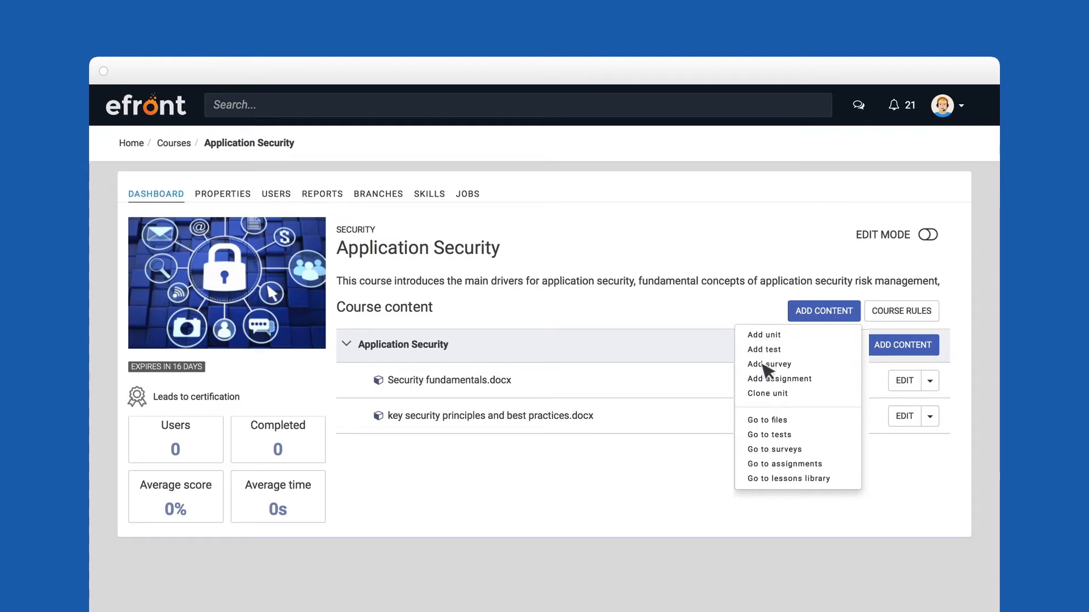
mouse_move(767, 403)
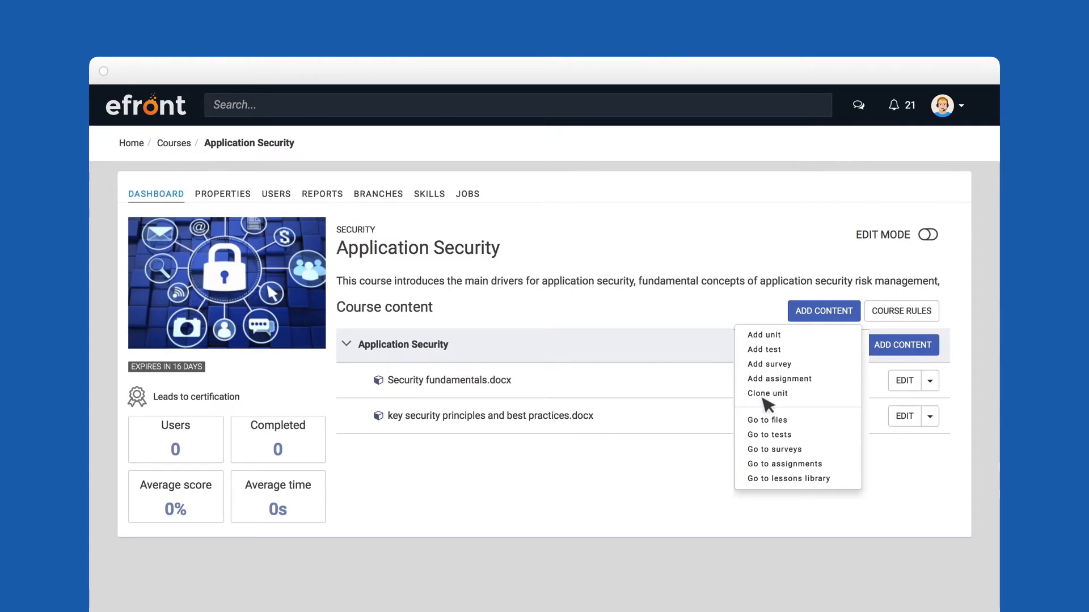
mouse_move(770, 426)
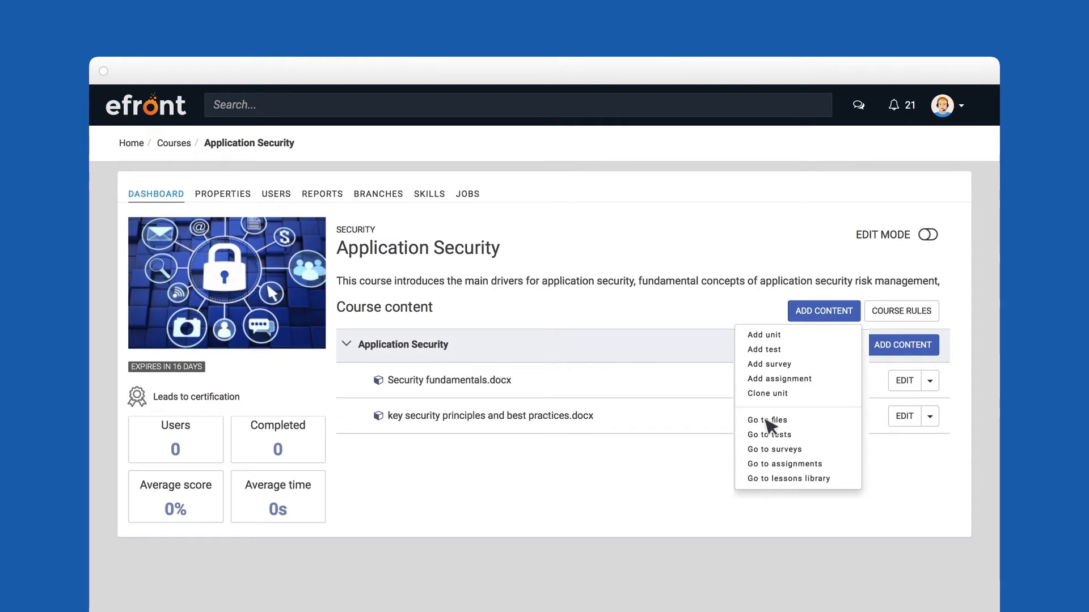
click(767, 419)
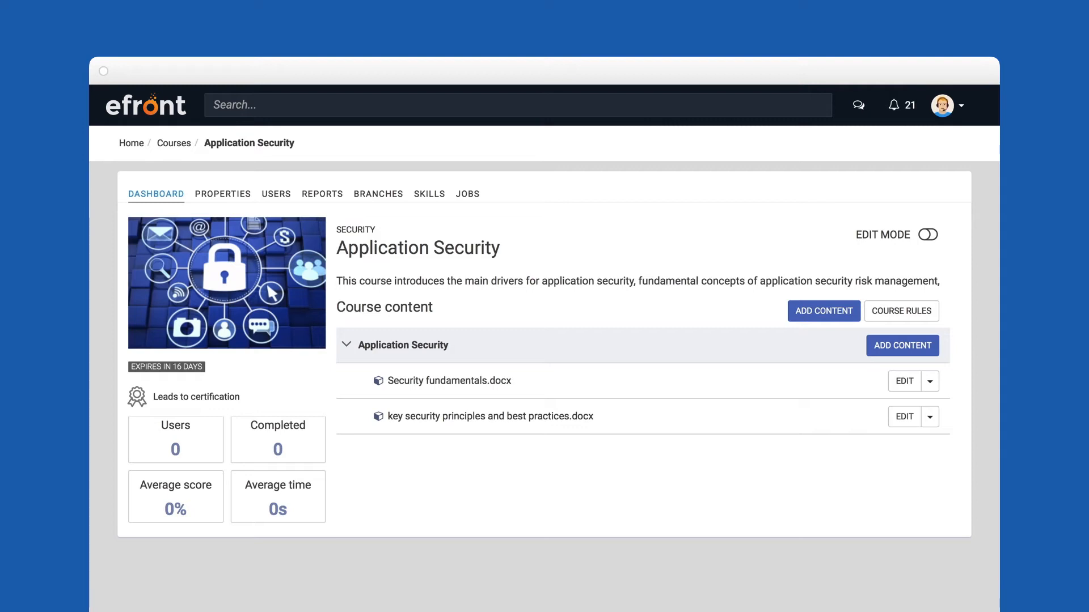
Open the lessons library through the Application Security course's Add Content options
click(902, 345)
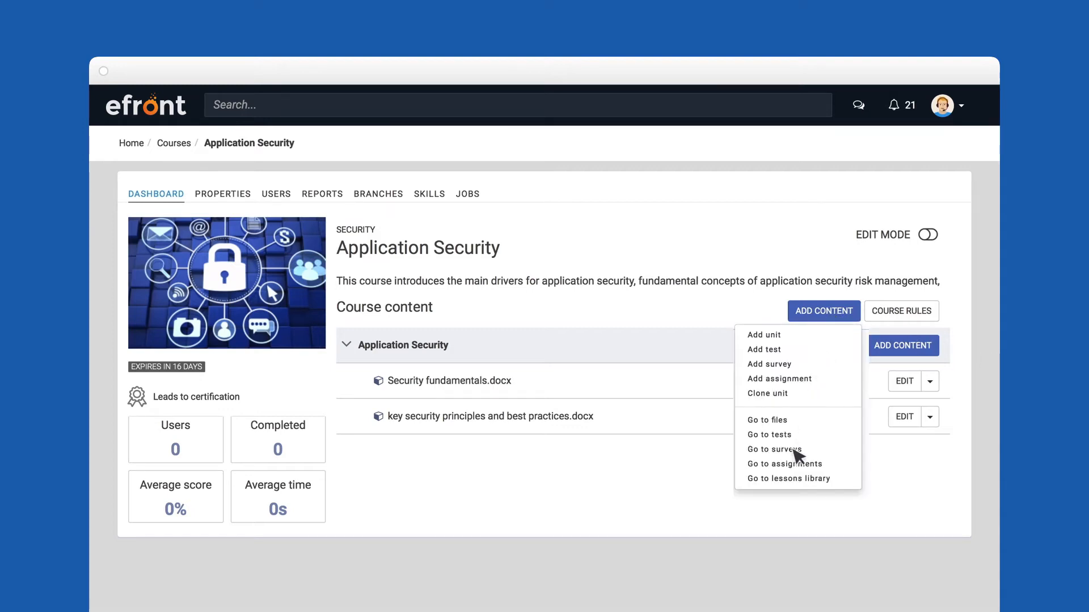
click(788, 479)
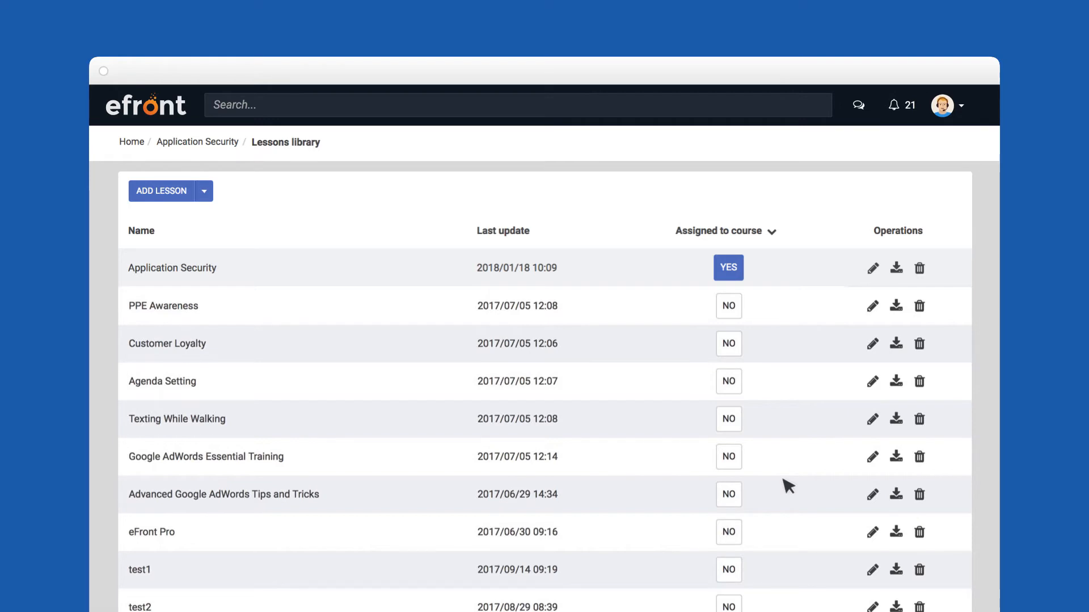
mouse_move(742, 291)
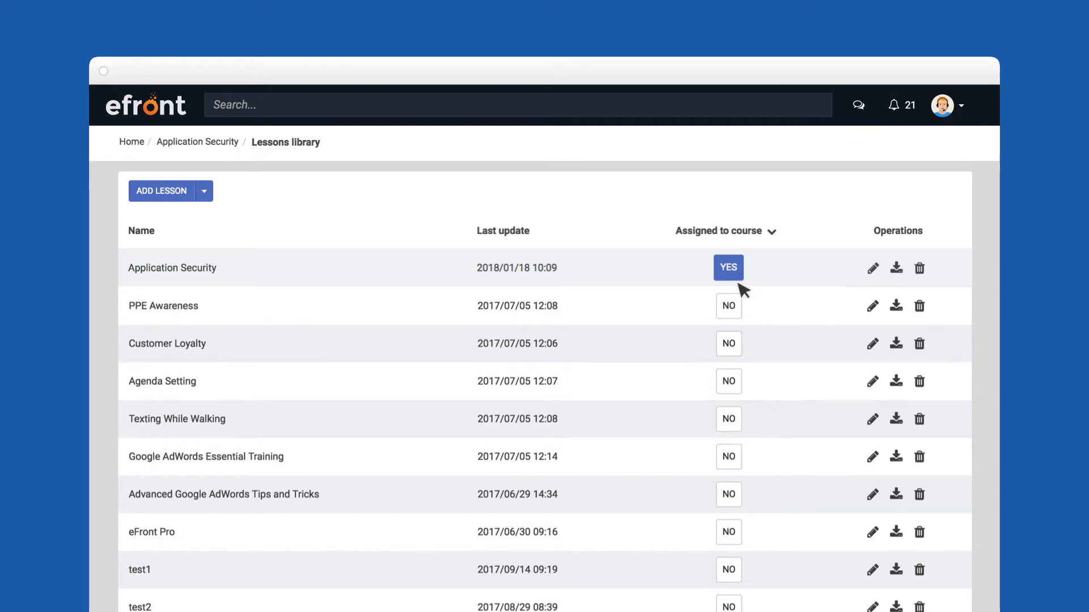
click(161, 191)
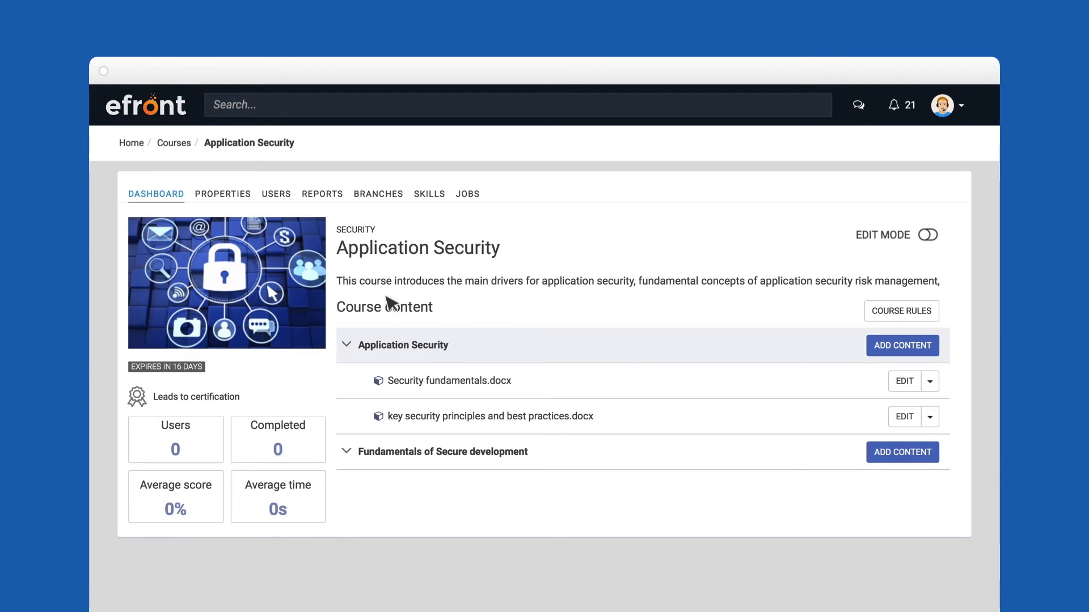
Turn on Edit Mode for the Application Security course content
click(928, 235)
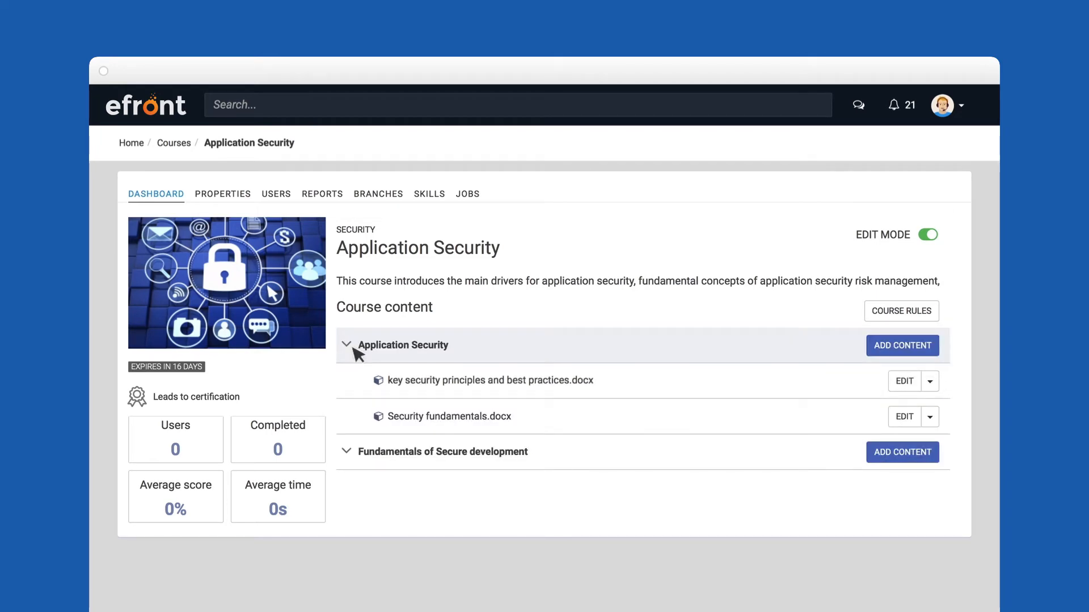
Add a 'Completed all tests' condition under Course Rules and return to the course dashboard
click(901, 311)
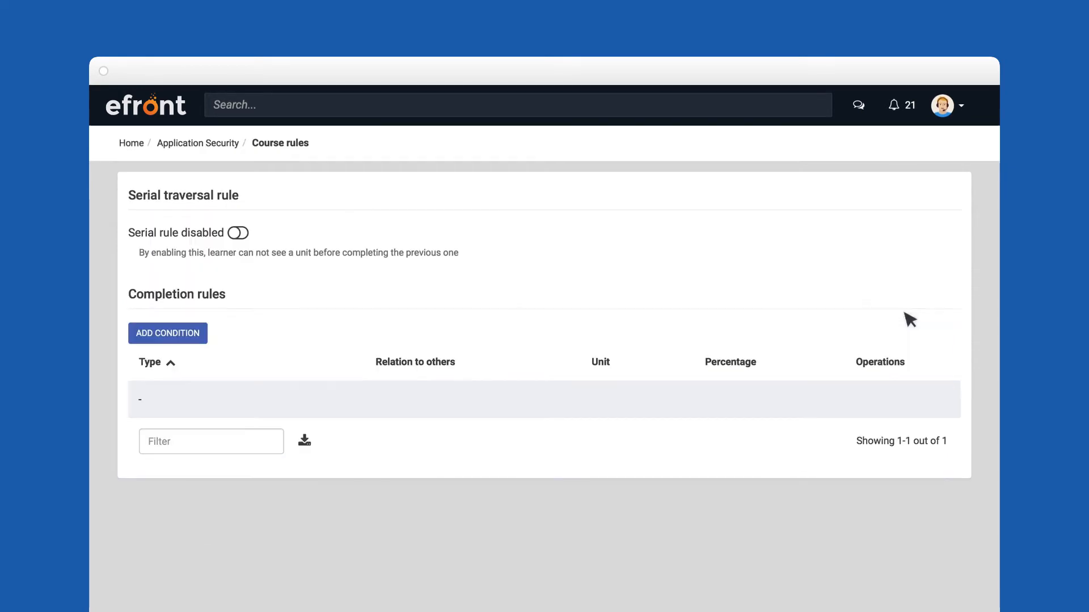
mouse_move(481, 337)
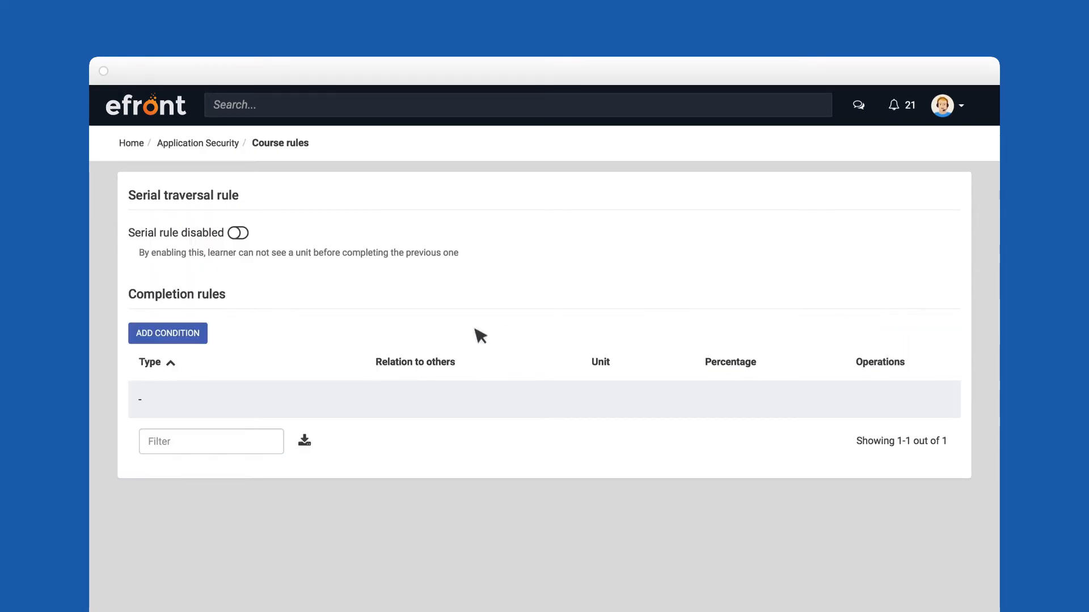
click(167, 333)
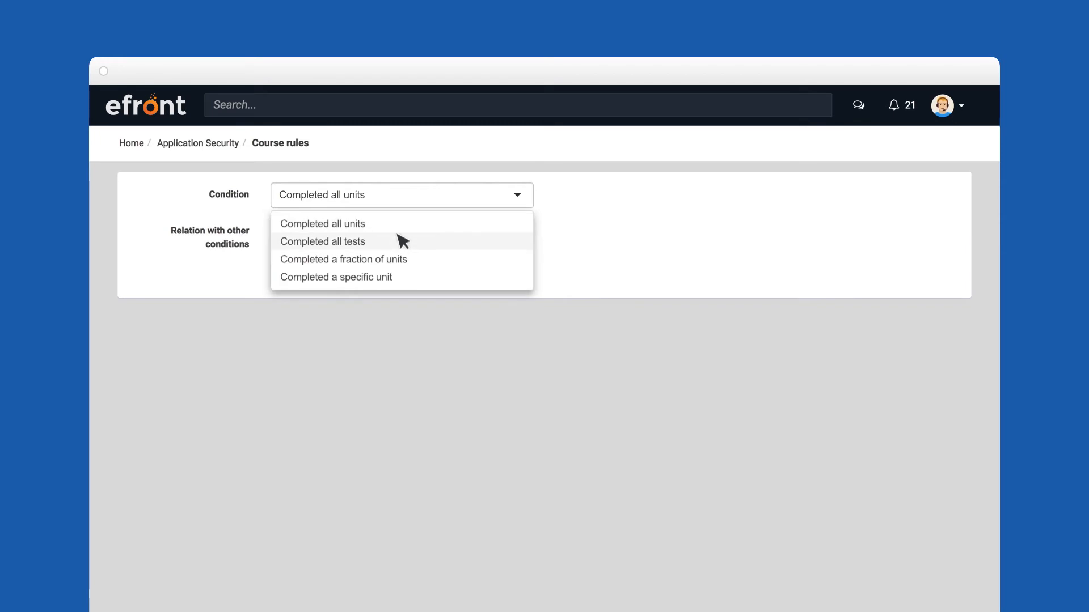
click(322, 241)
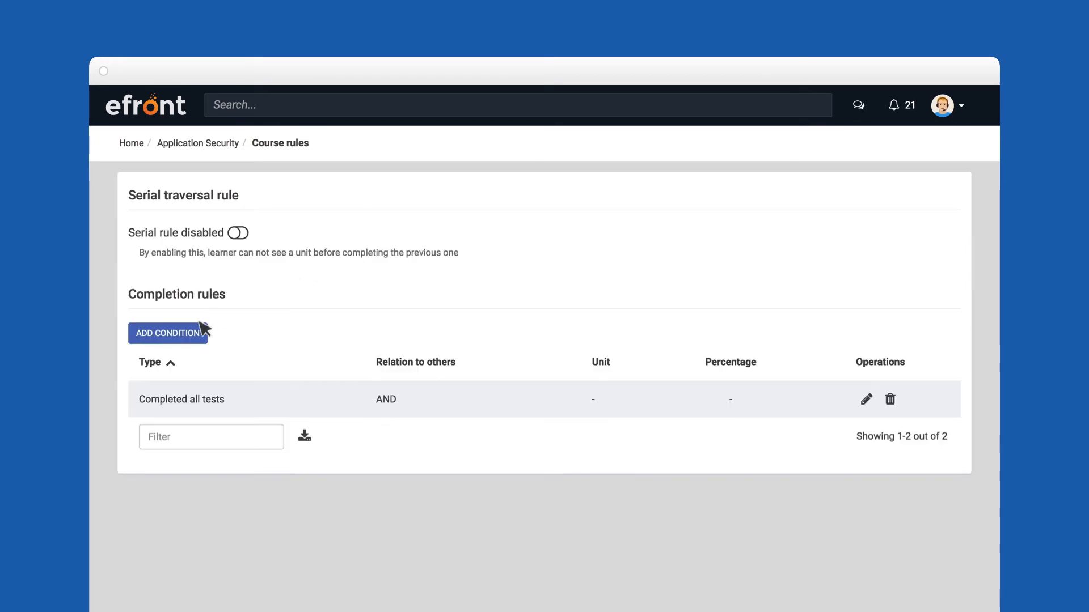
click(168, 333)
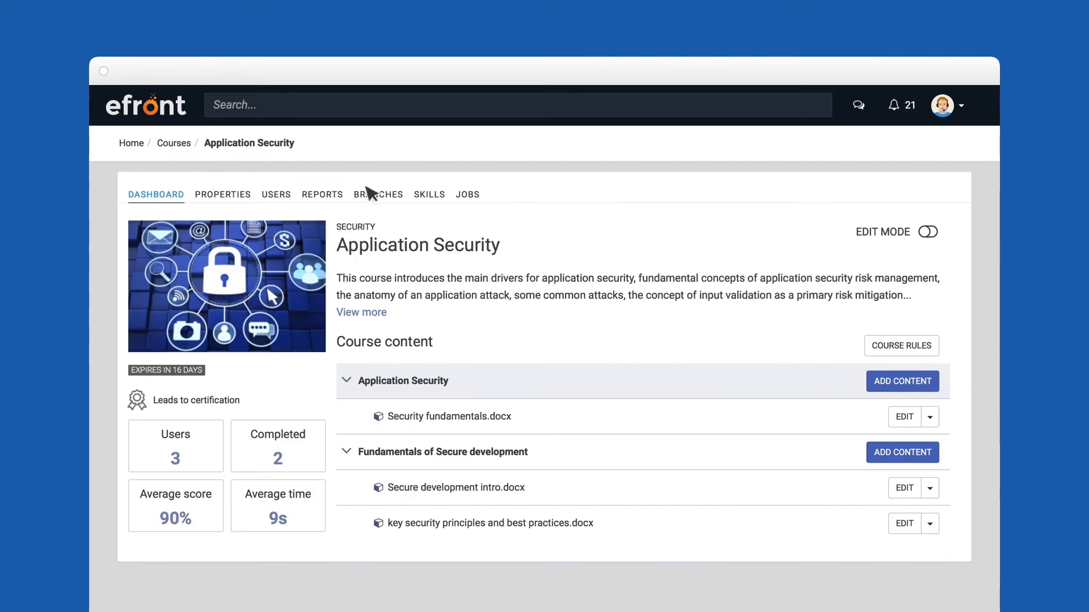
Review the Skills tab, then set the IT job to YES for this course
click(378, 195)
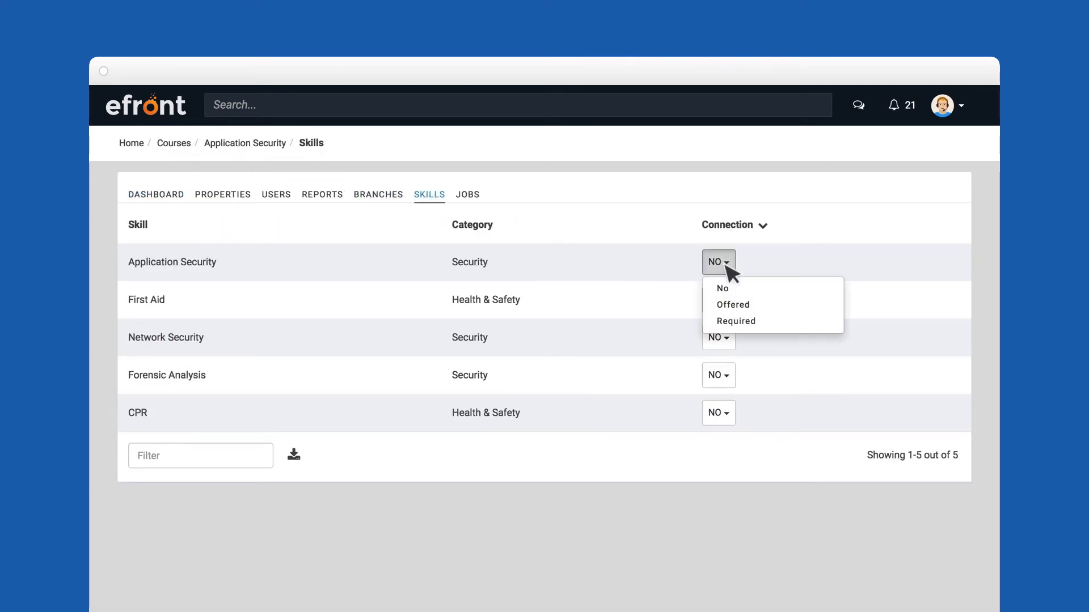
click(467, 195)
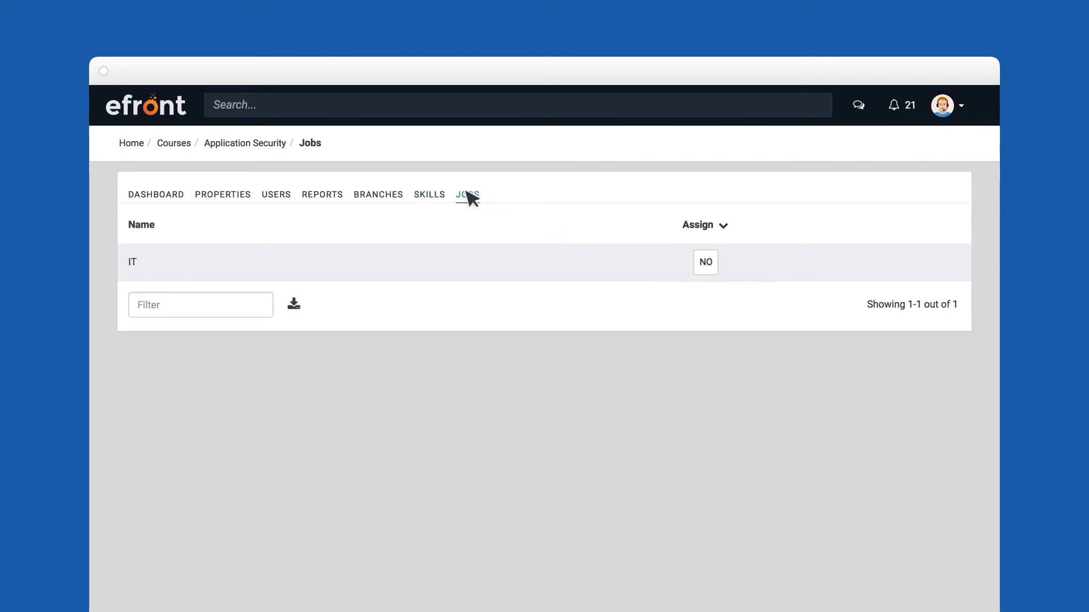
click(705, 262)
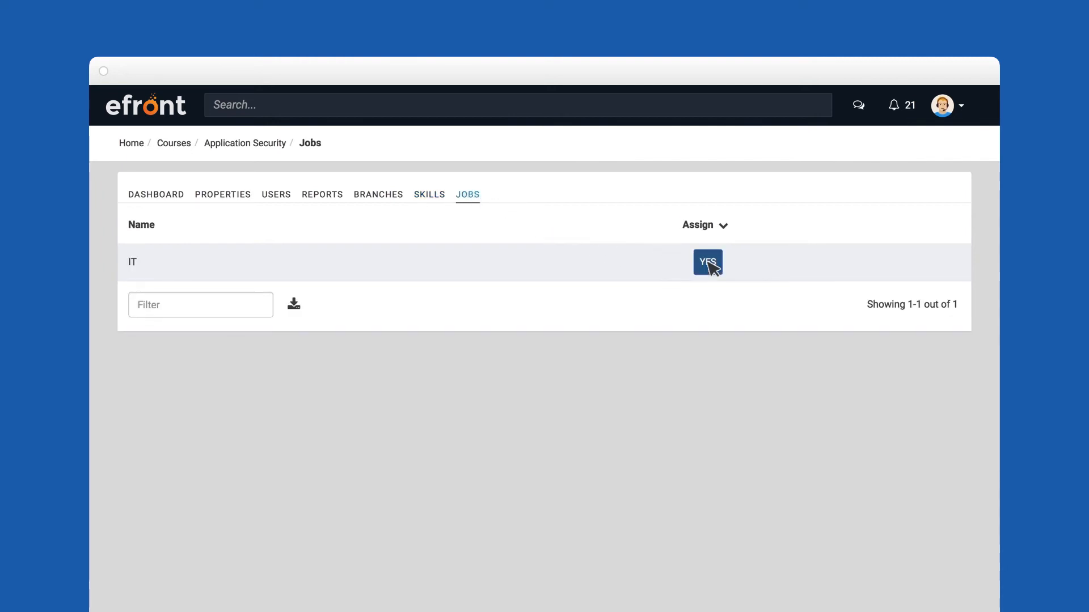
click(276, 194)
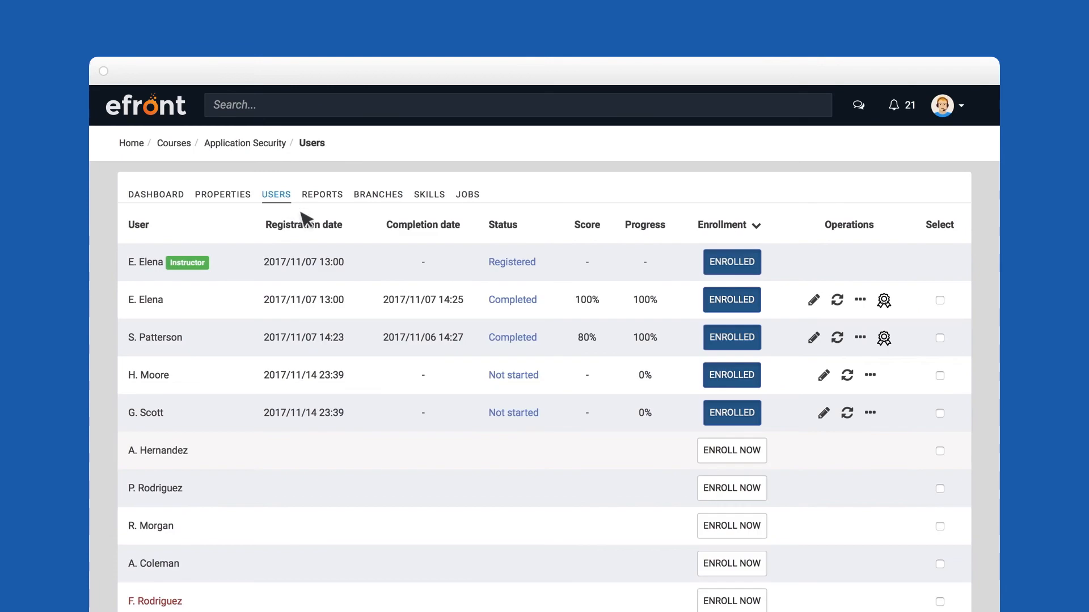
click(731, 526)
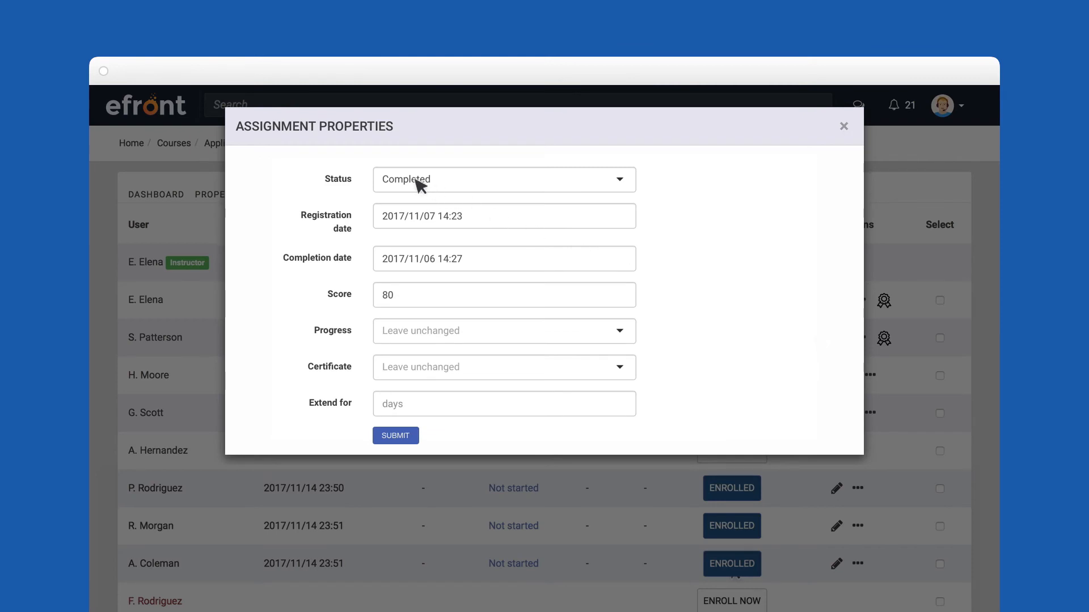
mouse_move(419, 254)
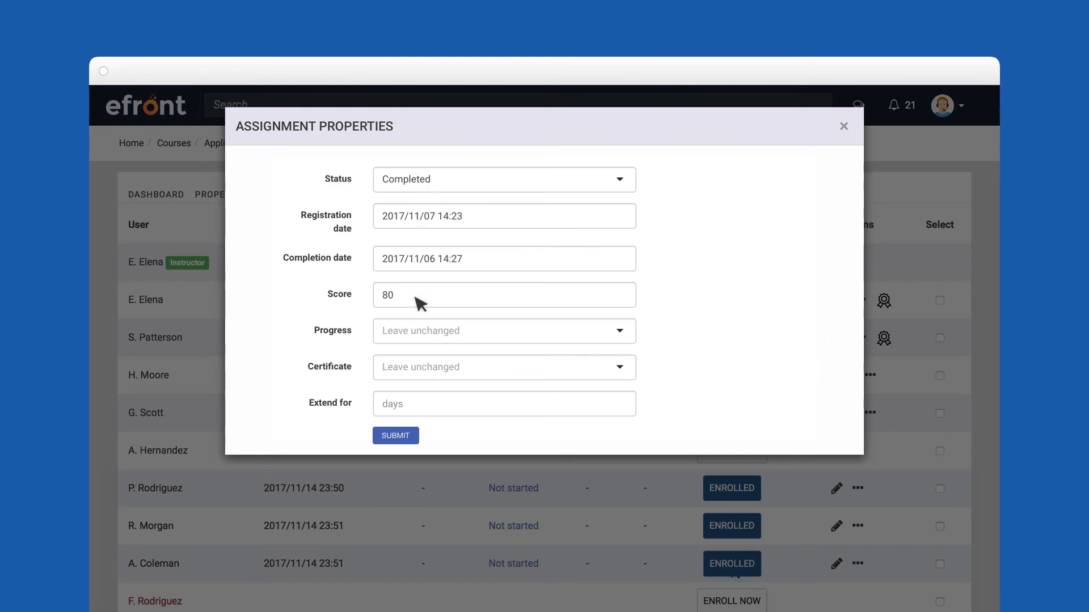
mouse_move(419, 340)
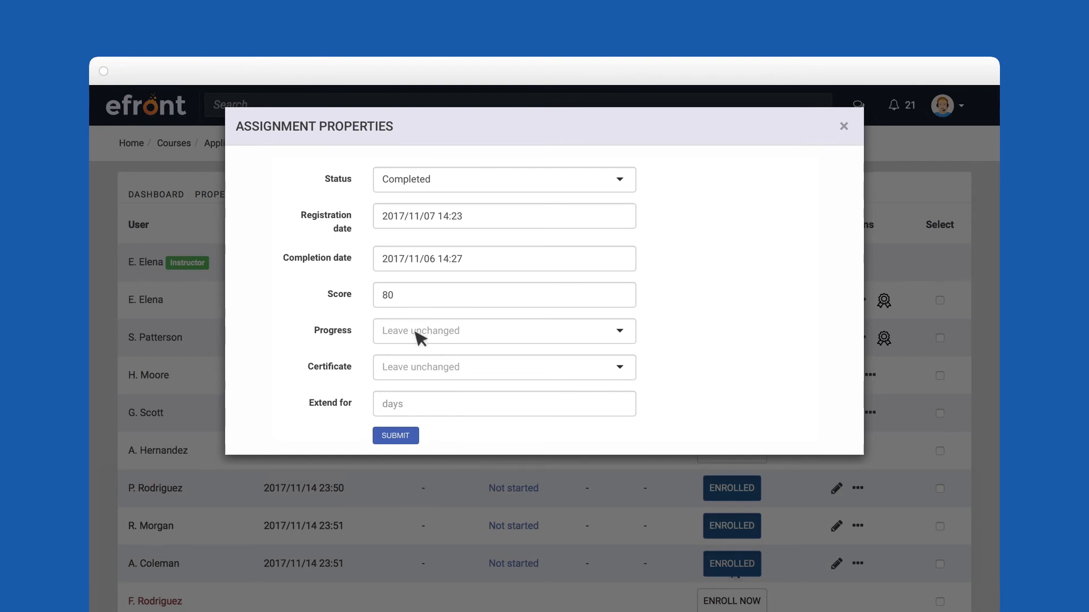
mouse_move(420, 407)
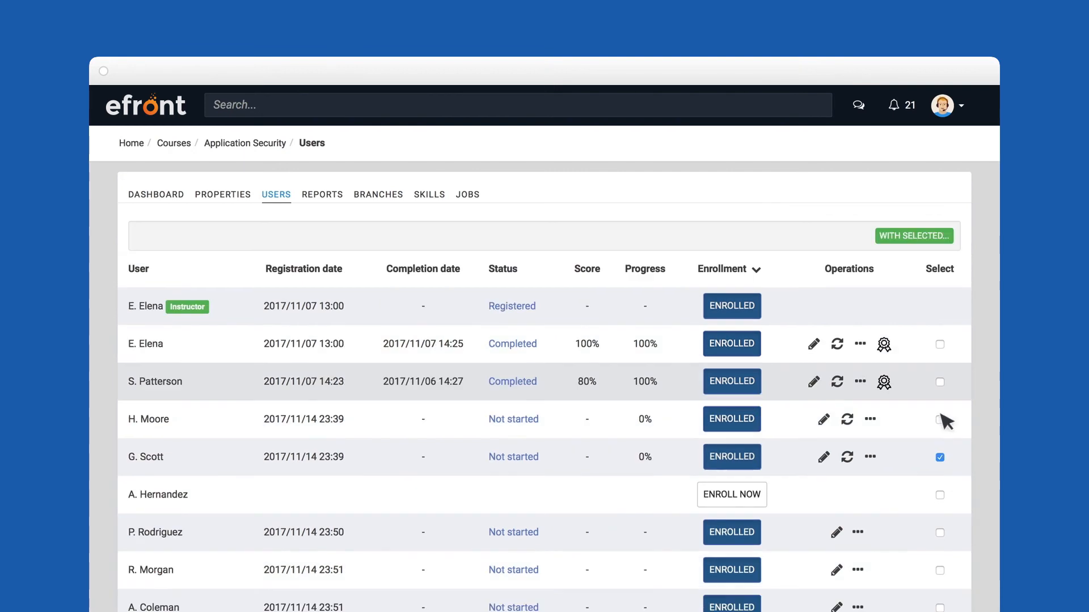
click(939, 381)
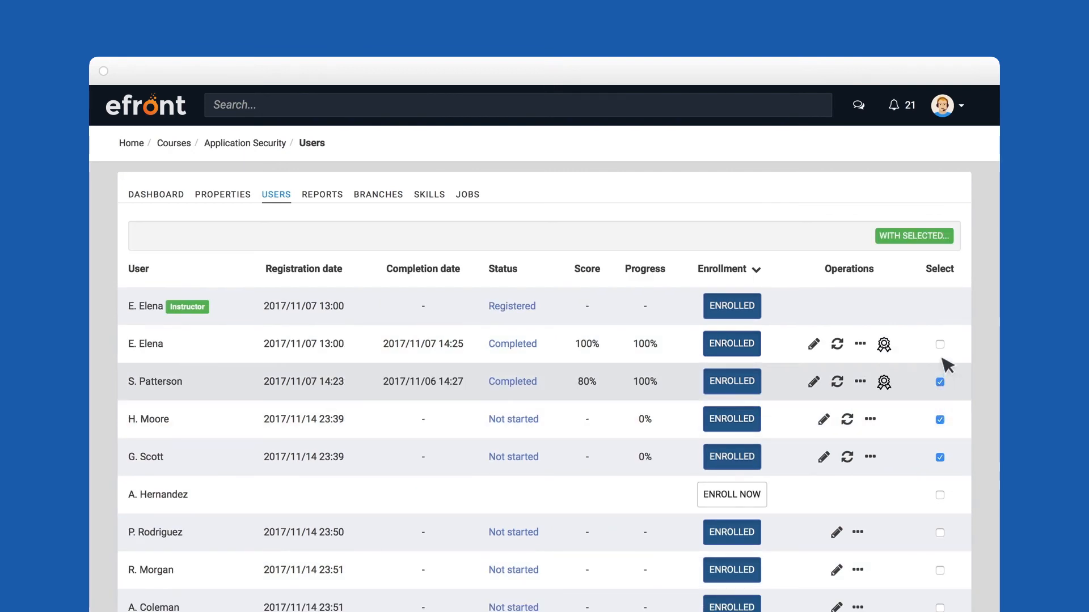
click(914, 236)
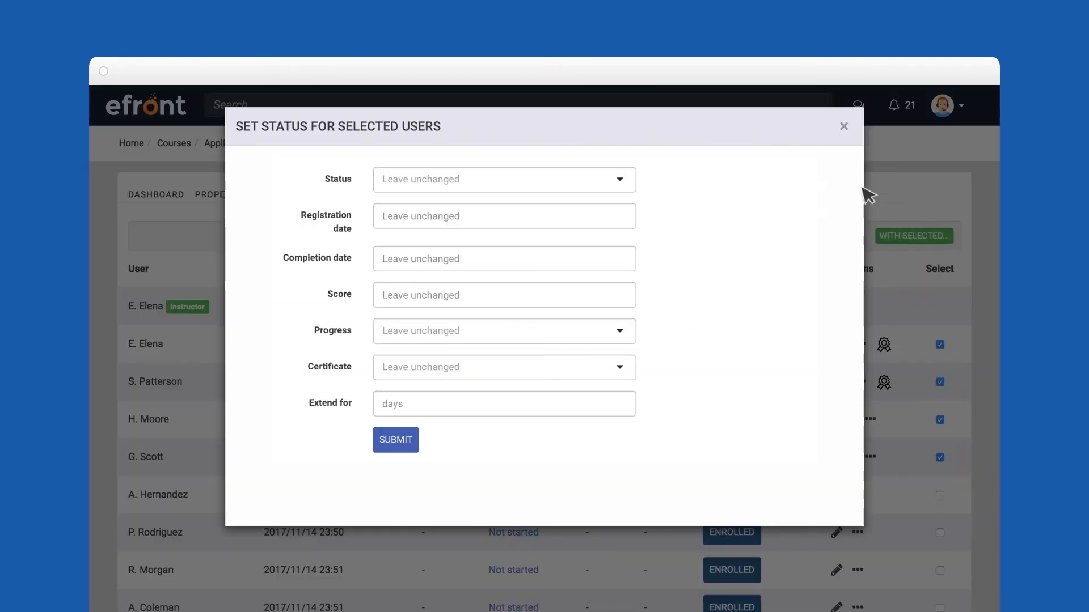
mouse_move(502, 523)
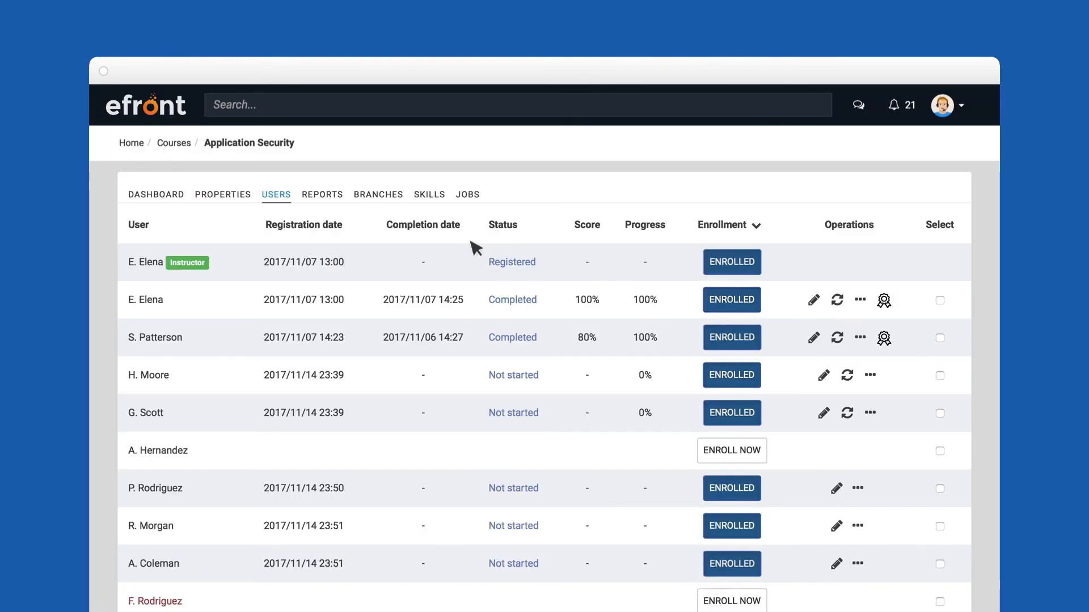
click(321, 194)
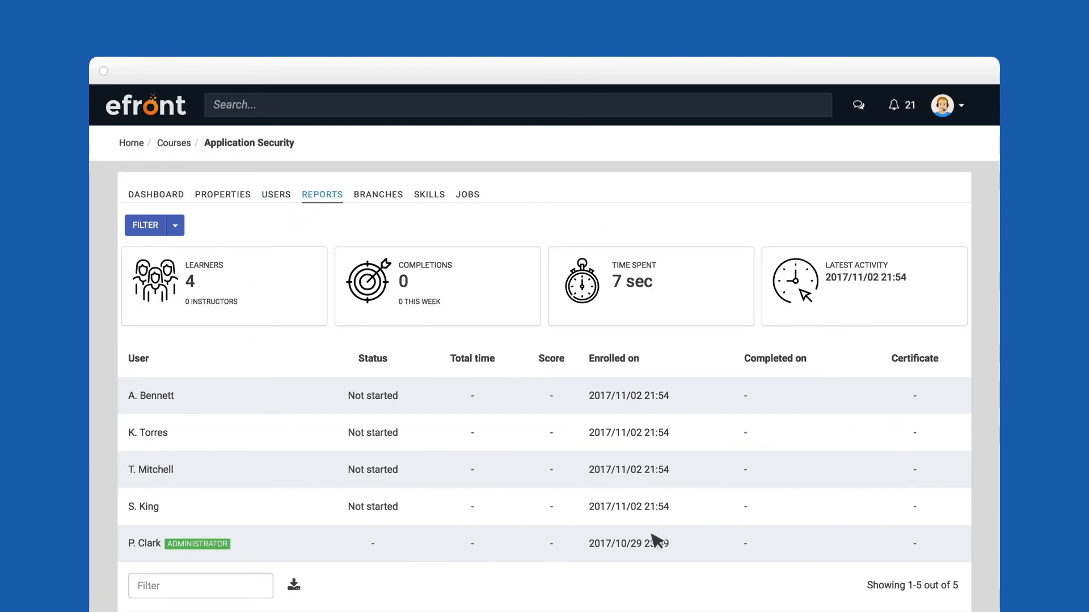